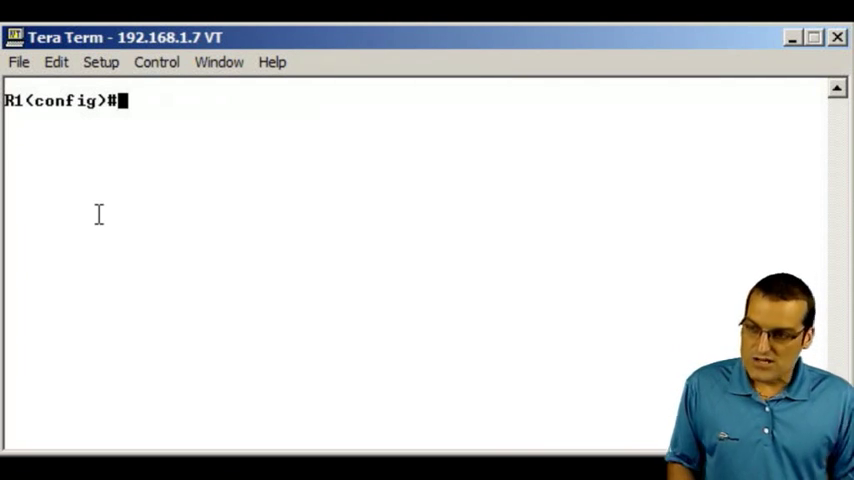
Enter interface configuration mode for serial 0/0 with int s0/0
text(int a)
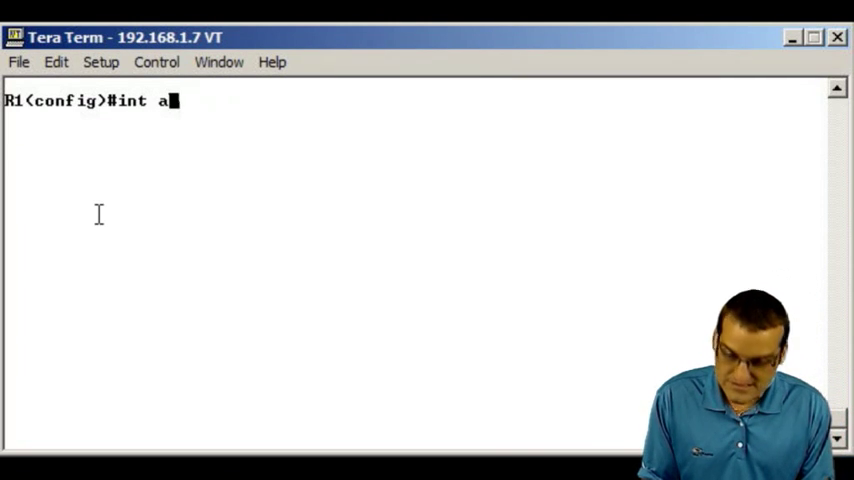
key(Backspace)
text(s0/0)
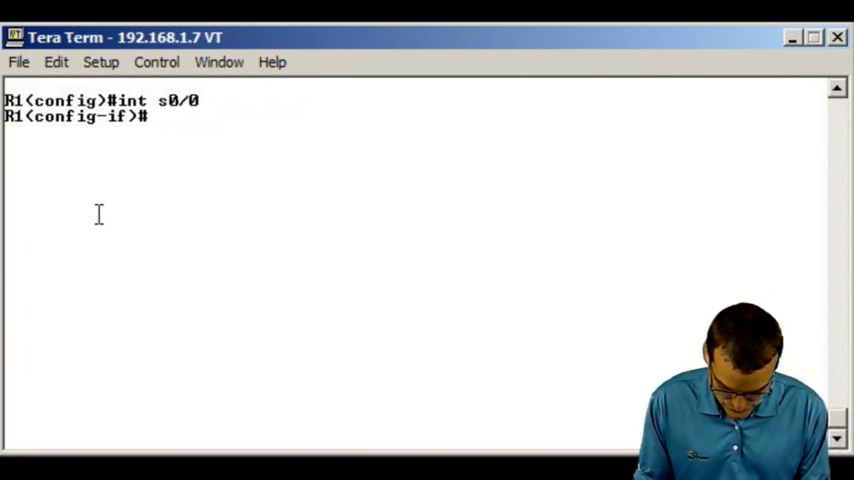
Assign ipv6 address 2001:1000::/64 eui-64 to serial 0/0, then begin do show ipv6 interface brief
text(ipv6 address)
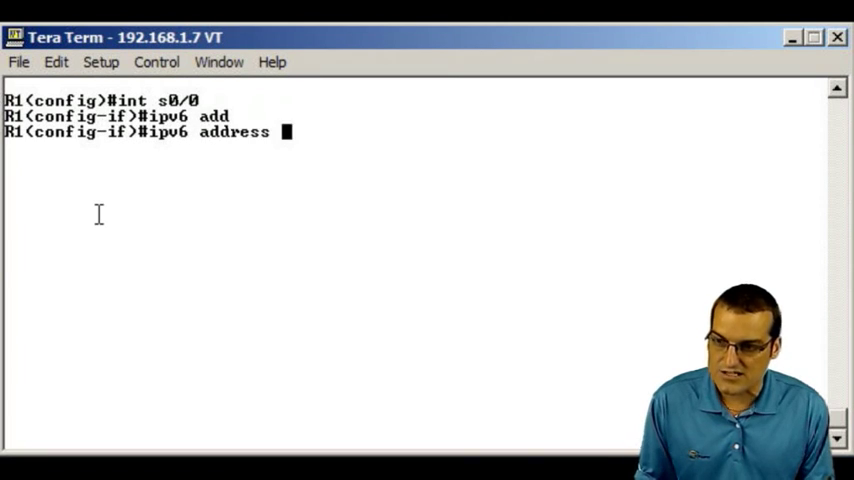
text(2001)
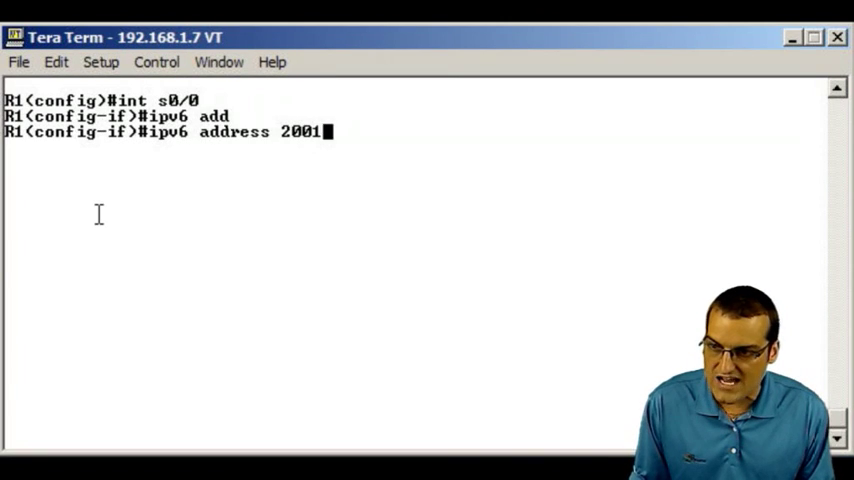
text(:1000::)
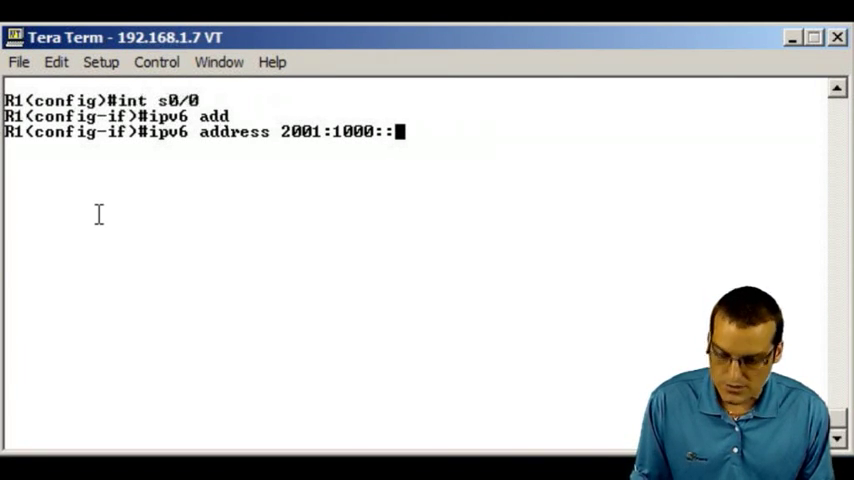
text(/)
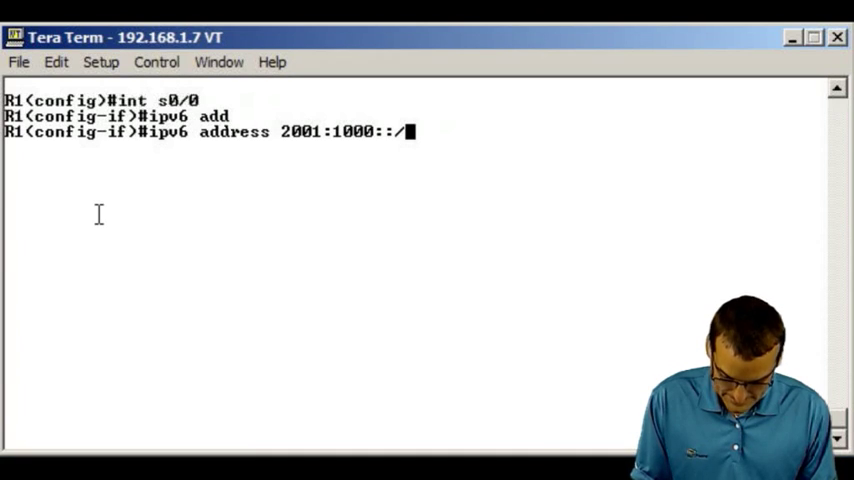
text(64 eui)
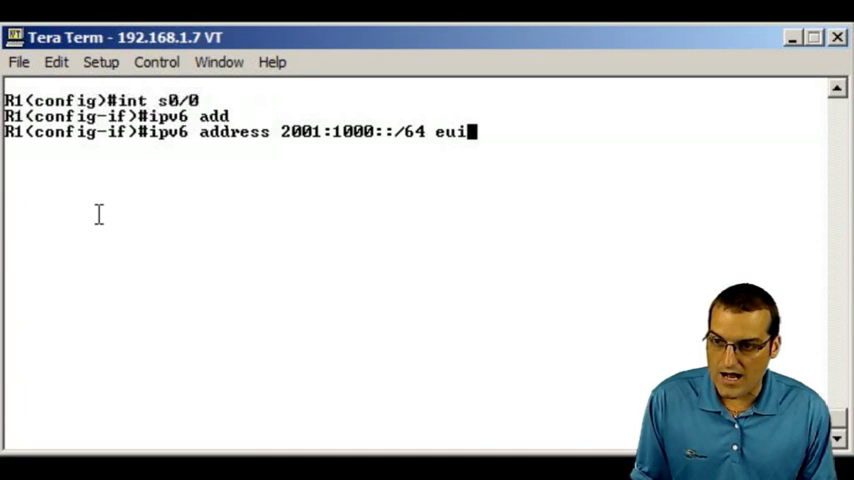
text(-64)
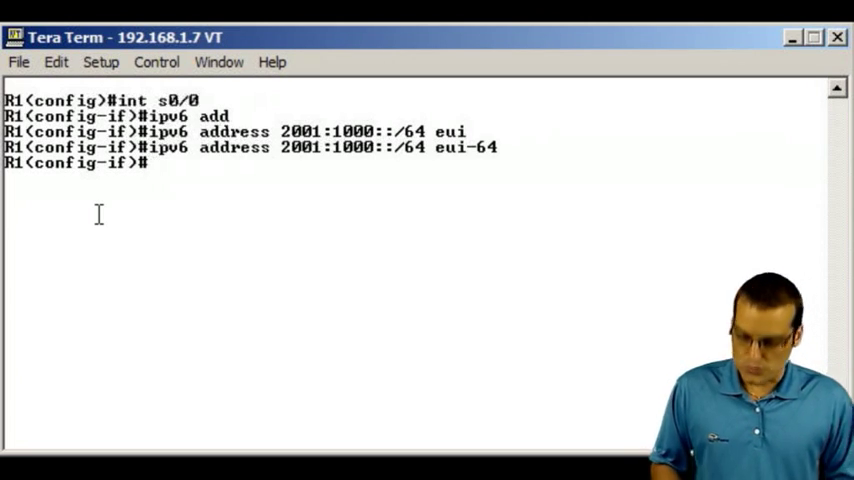
text(do sho)
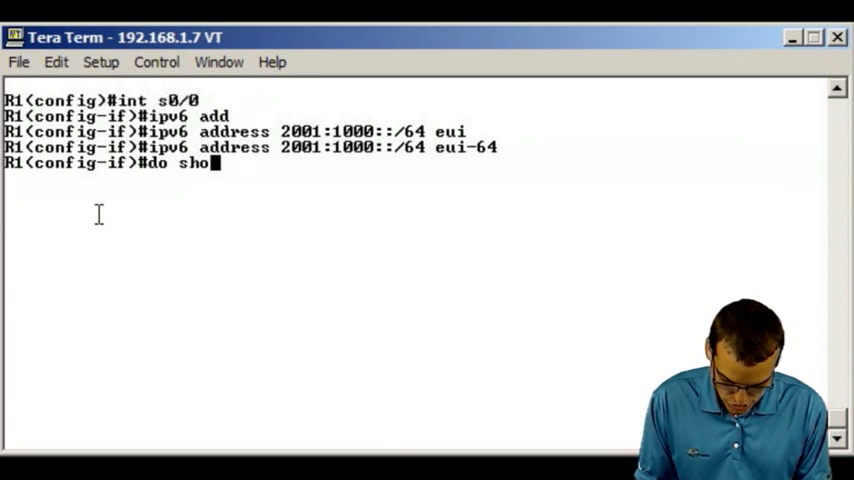